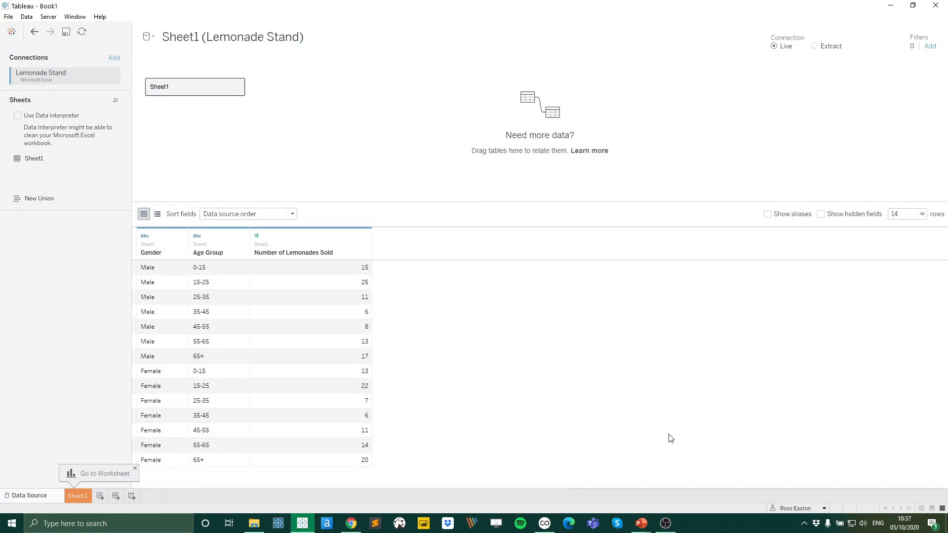
pyautogui.moveTo(652, 413)
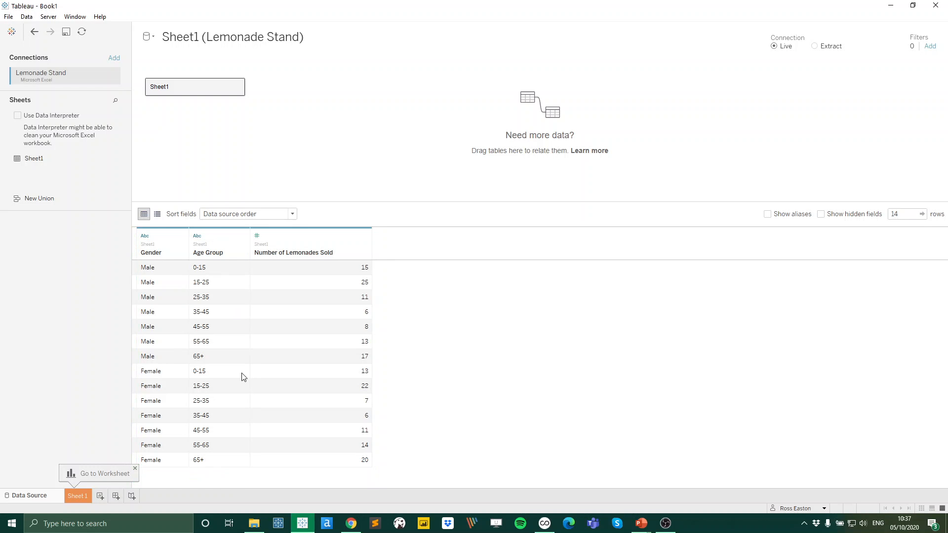
# - On Sheet 1, place Age Group on Rows to list the seven age bands
pyautogui.click(78, 496)
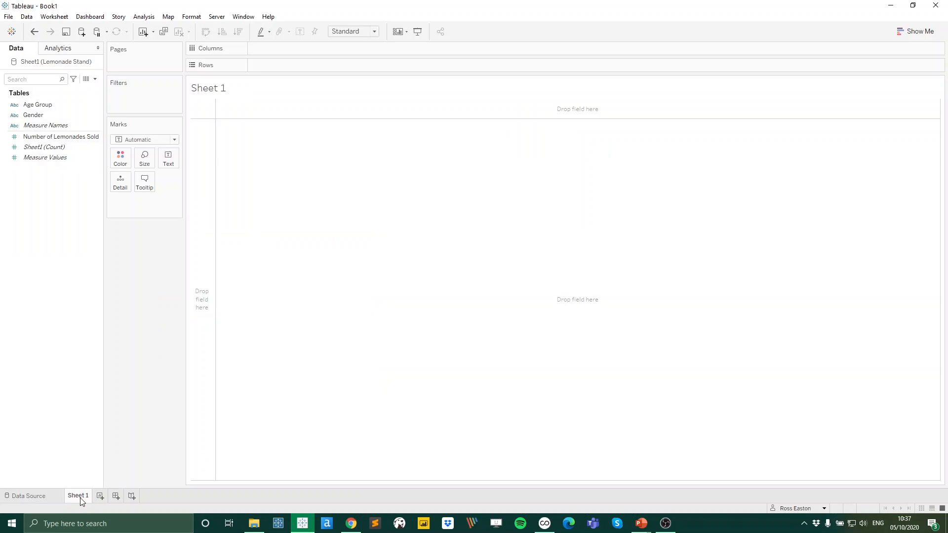
pyautogui.moveTo(125, 303)
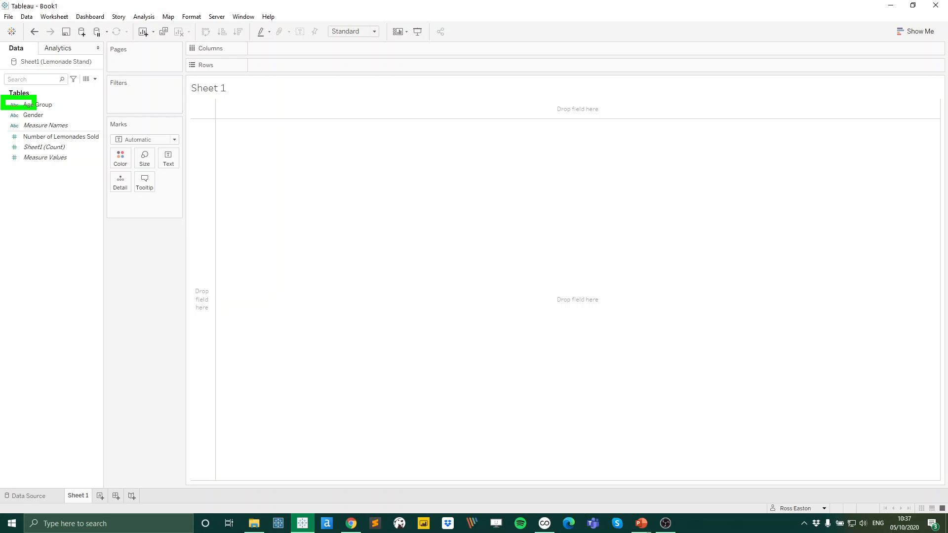
pyautogui.click(33, 105)
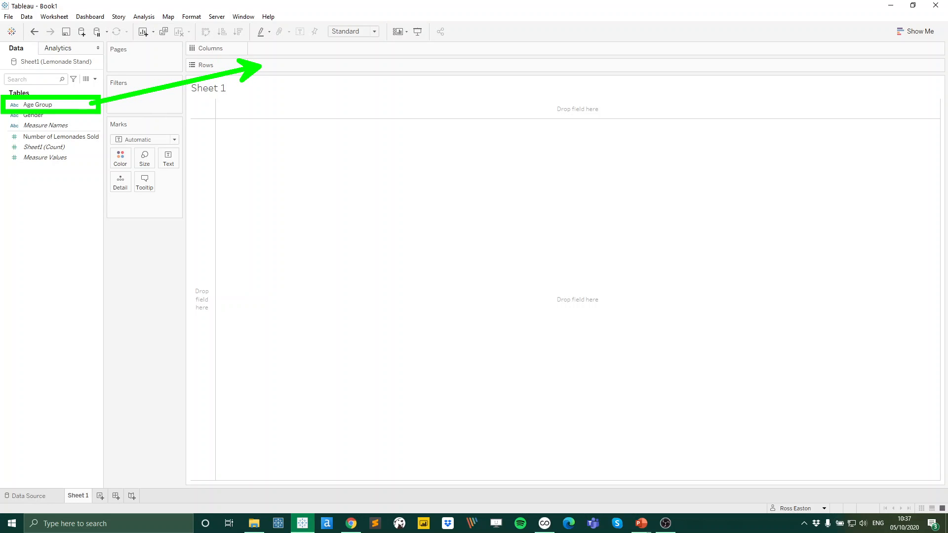
pyautogui.moveTo(38, 103); pyautogui.dragTo(211, 75)
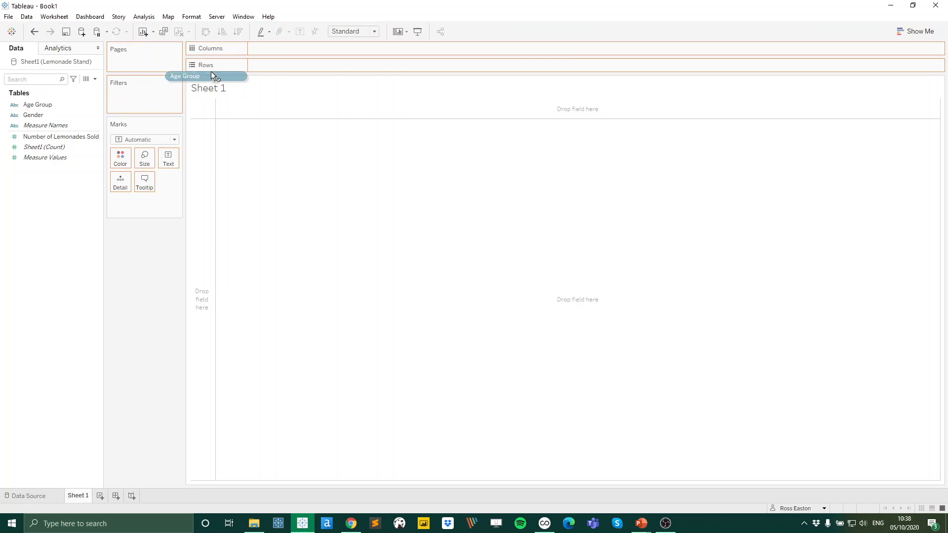
pyautogui.moveTo(185, 76); pyautogui.dragTo(284, 65)
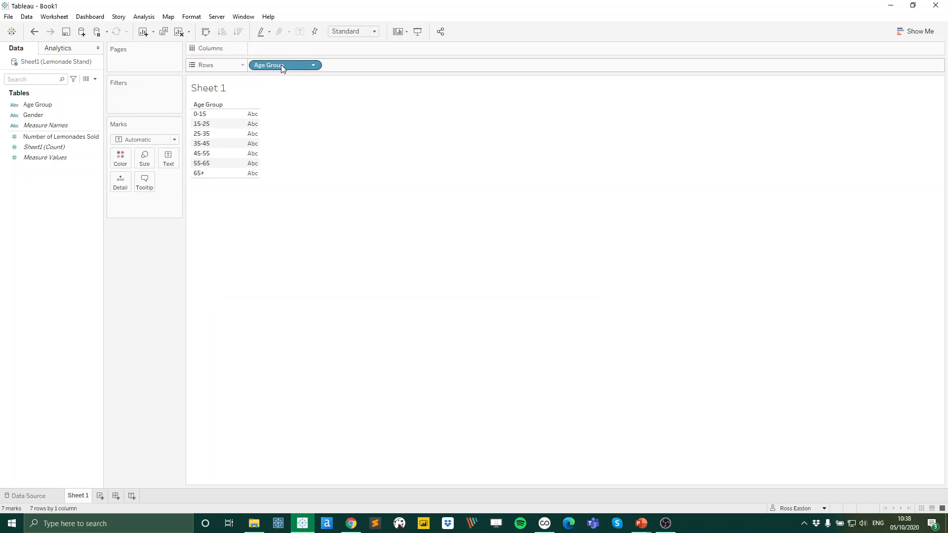
# - Change the worksheet fit from Standard to Entire View
pyautogui.click(373, 31)
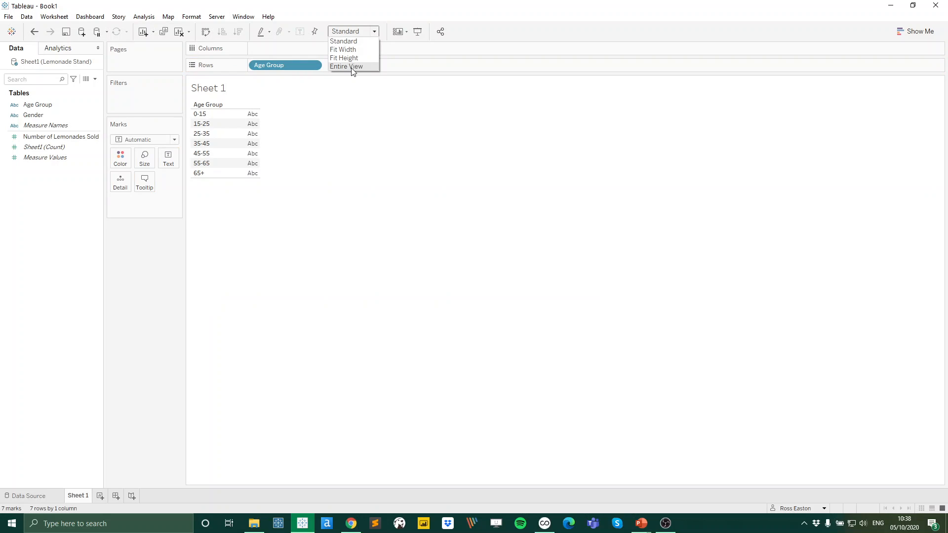
pyautogui.click(347, 66)
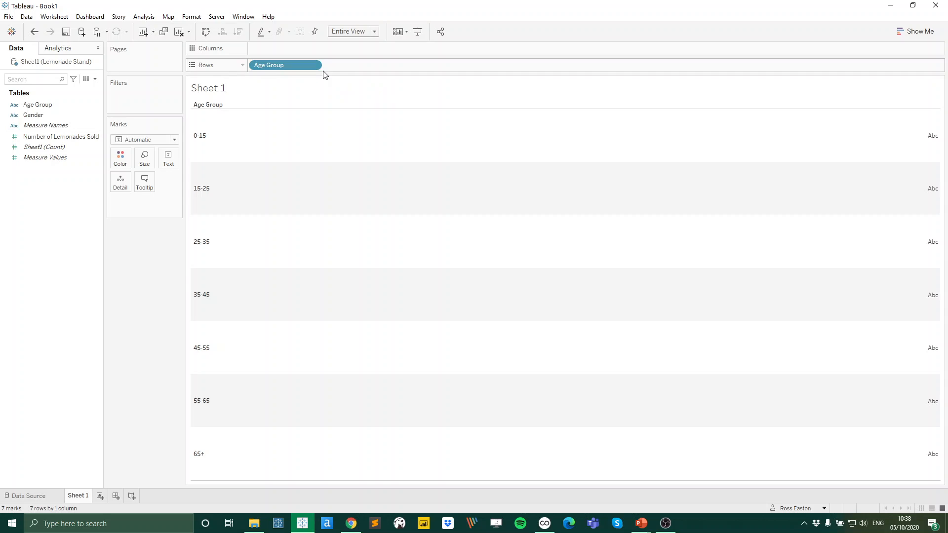
# - Sort Age Group descending so 65+ sits on top and 0-15 at the bottom
pyautogui.click(314, 65)
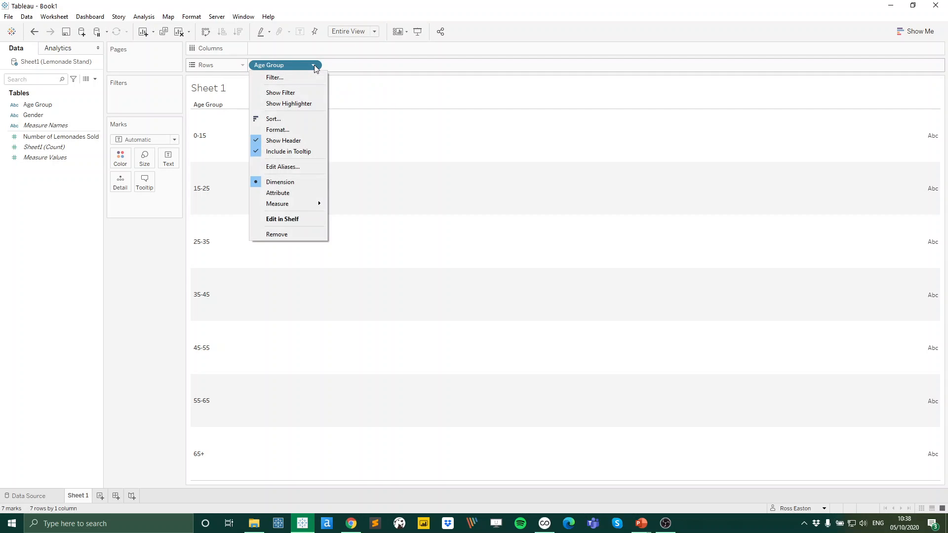
pyautogui.moveTo(294, 118)
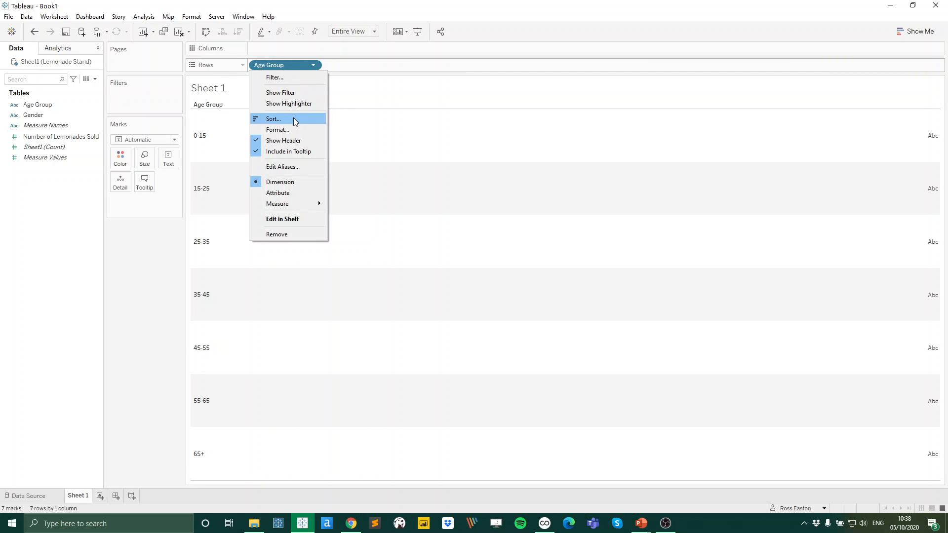
pyautogui.click(272, 118)
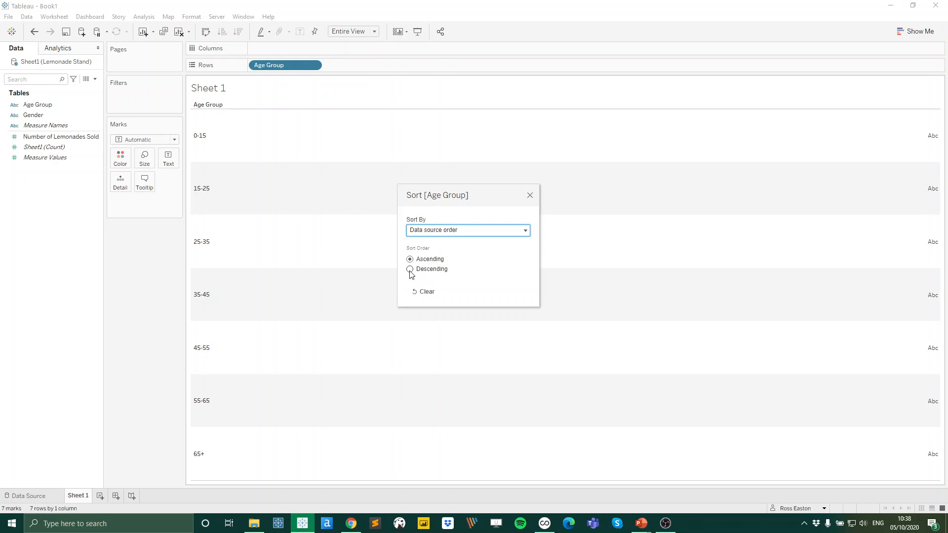
pyautogui.click(409, 268)
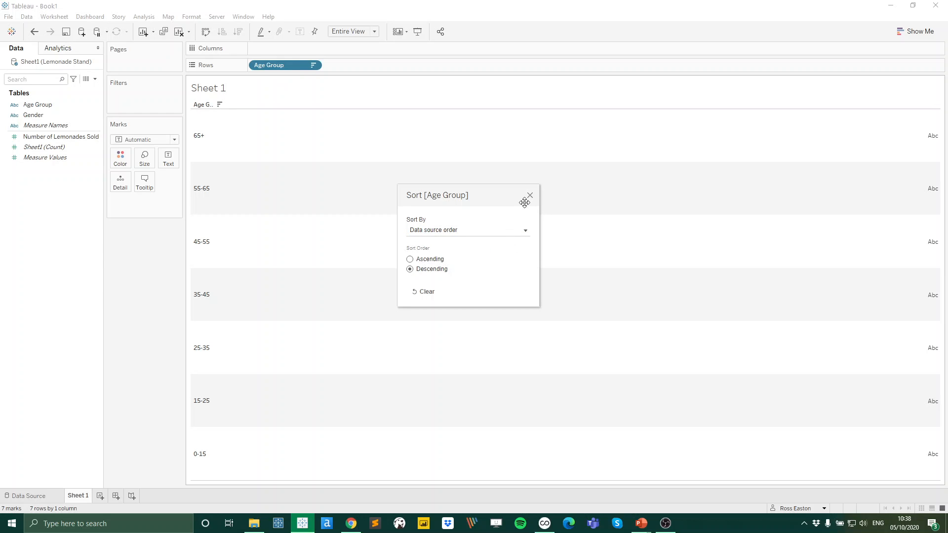
pyautogui.click(530, 194)
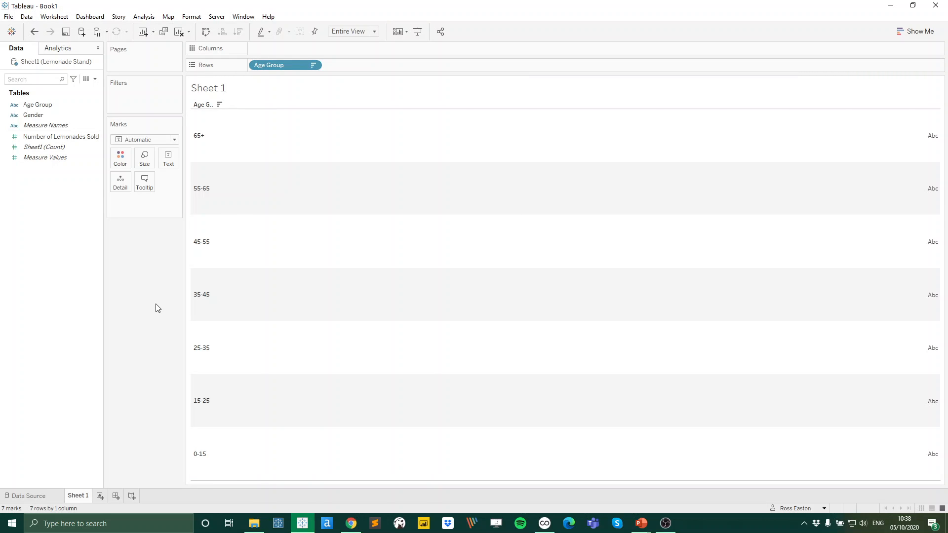
pyautogui.moveTo(615, 174)
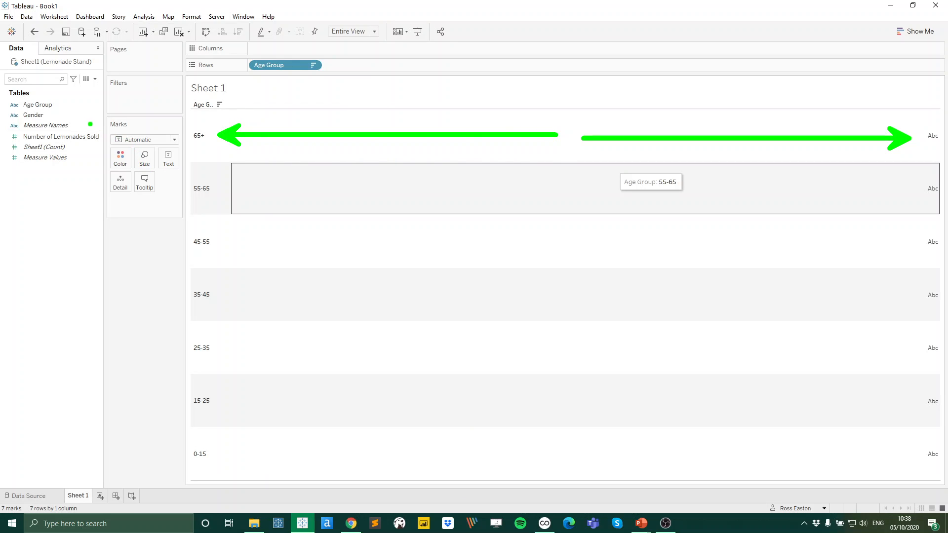
pyautogui.click(54, 137)
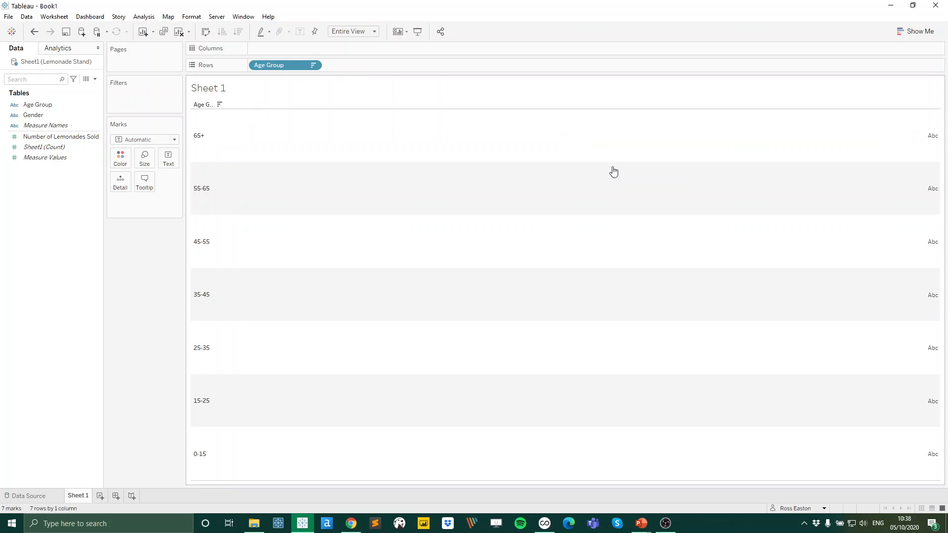
pyautogui.moveTo(101, 152)
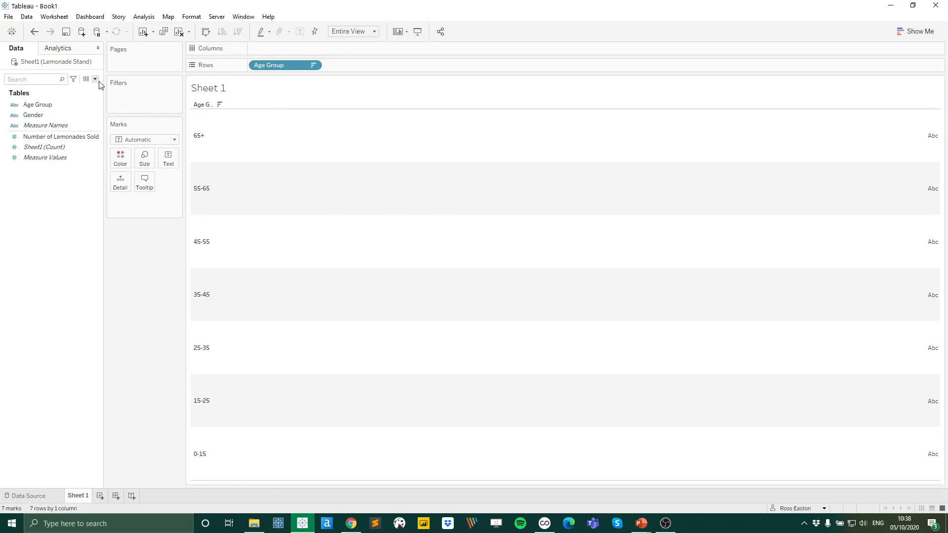
# - Create calculated field Male: IF [Gender]="Male" THEN [Number of Lemonades Sold] END
pyautogui.click(97, 79)
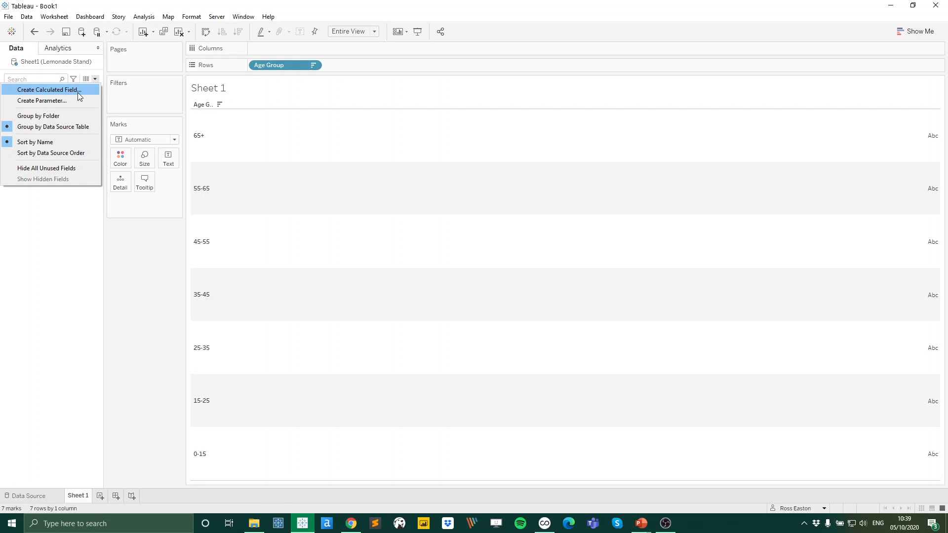
pyautogui.click(47, 89)
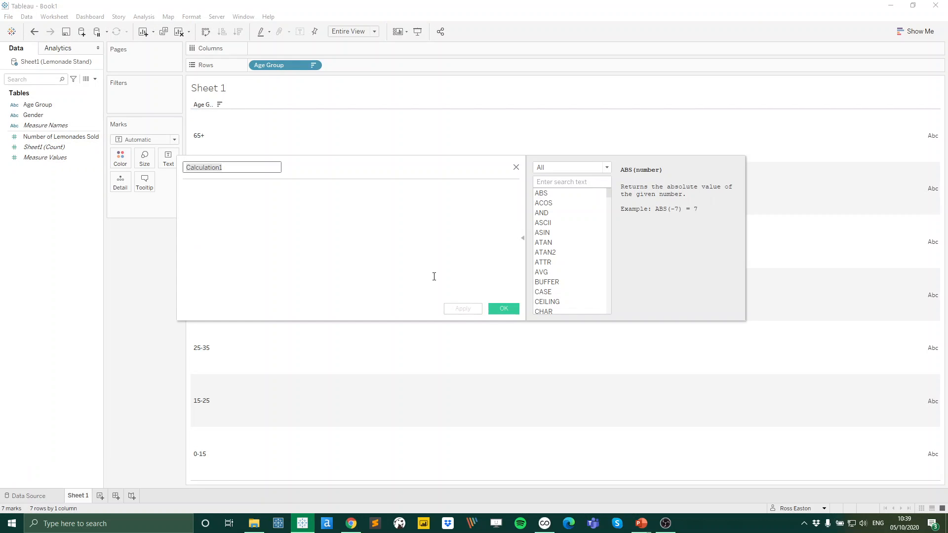
pyautogui.moveTo(459, 286)
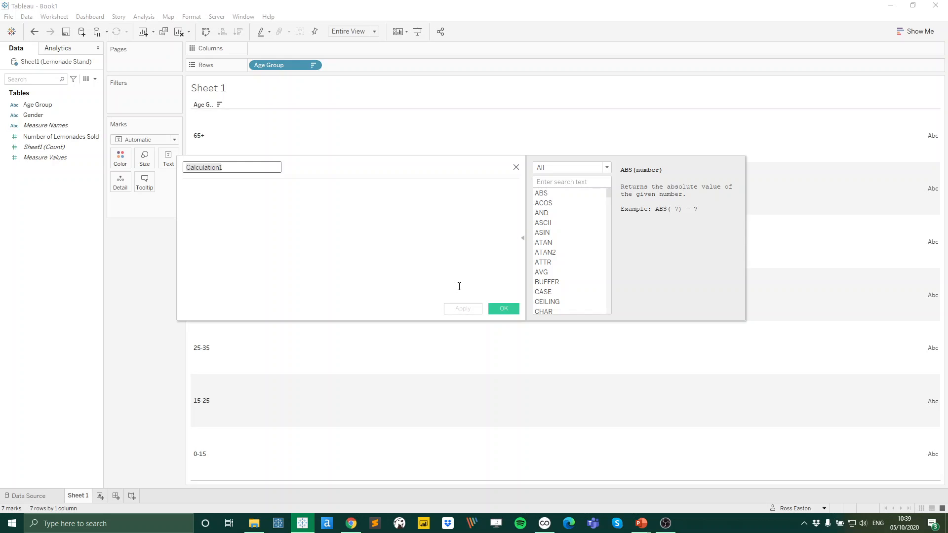
pyautogui.write('Male')
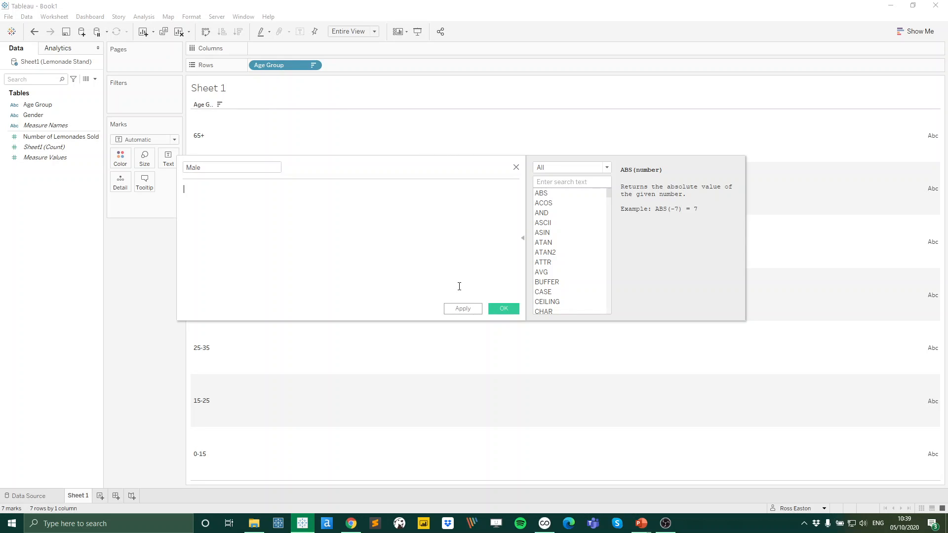
pyautogui.write('if')
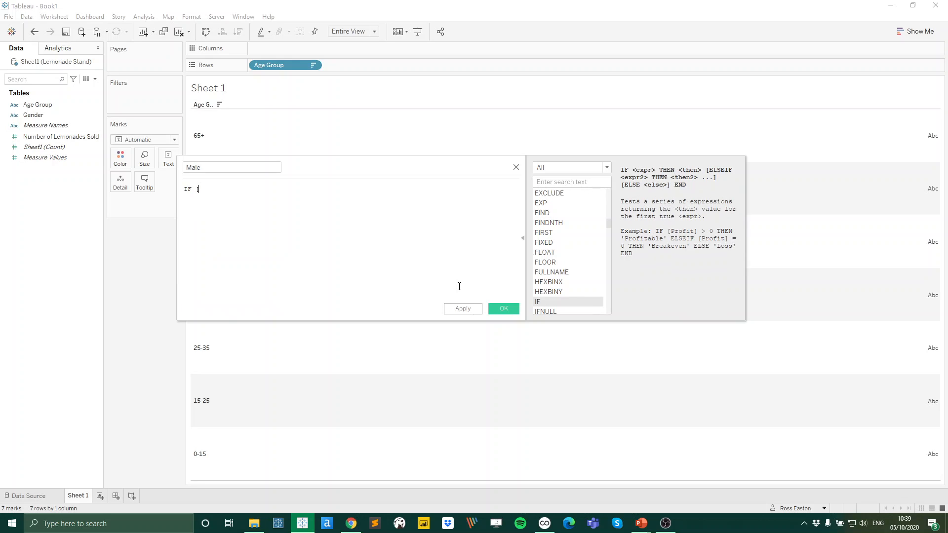
pyautogui.write('[gen')
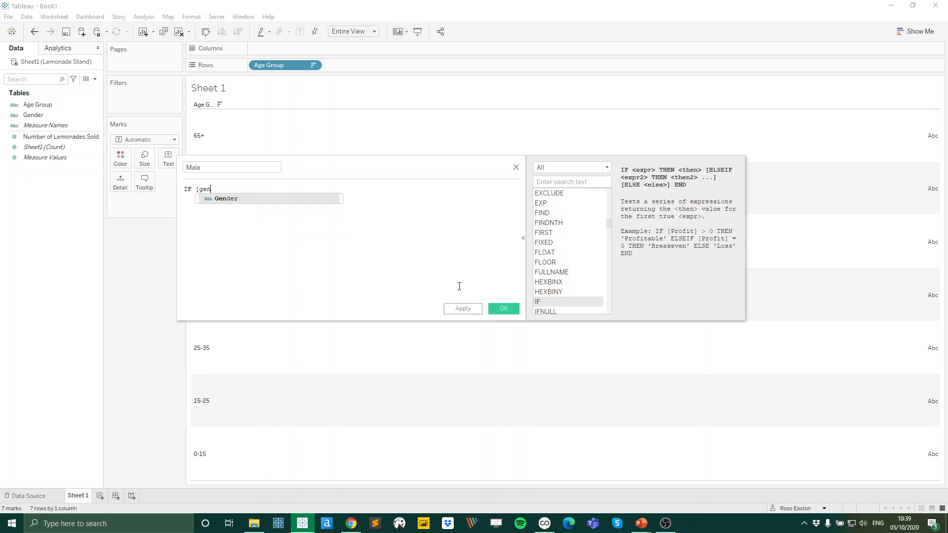
pyautogui.write('[Gender]="')
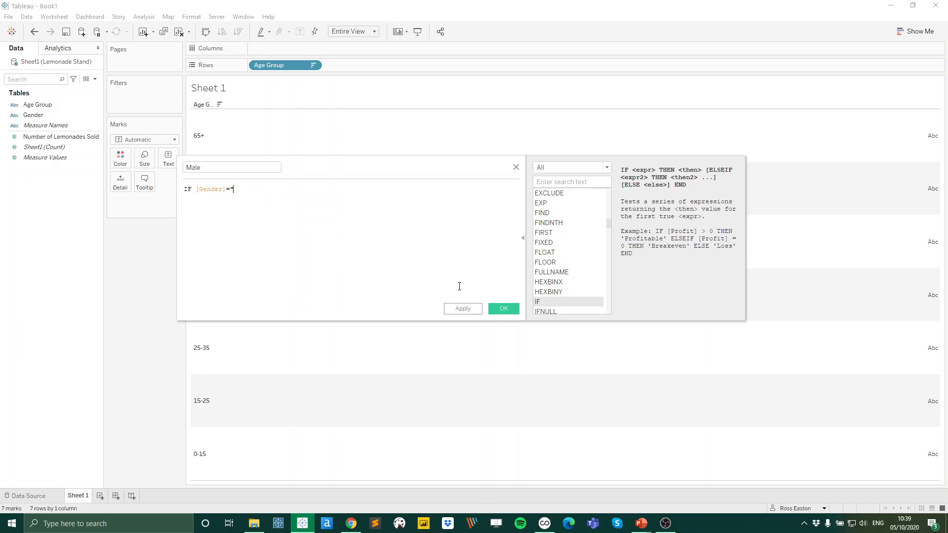
pyautogui.write('Male"')
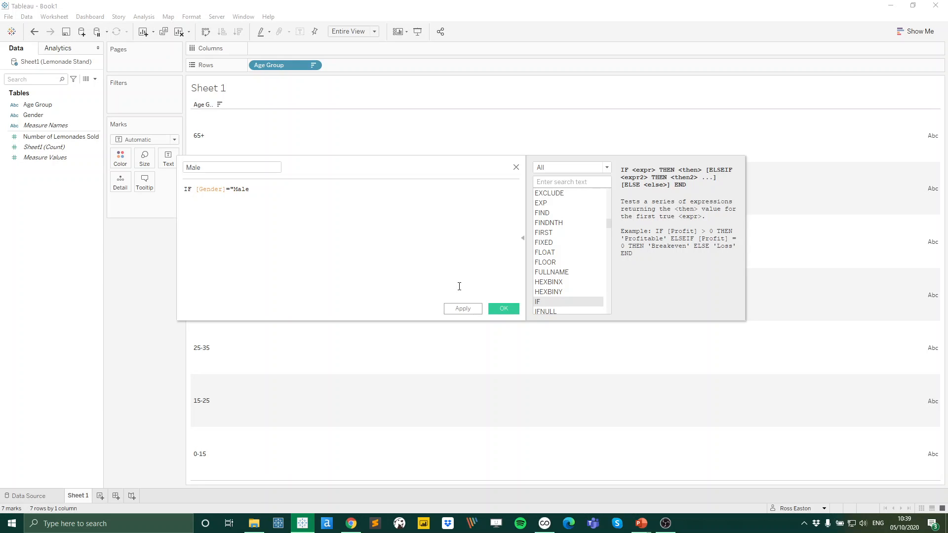
pyautogui.write('th')
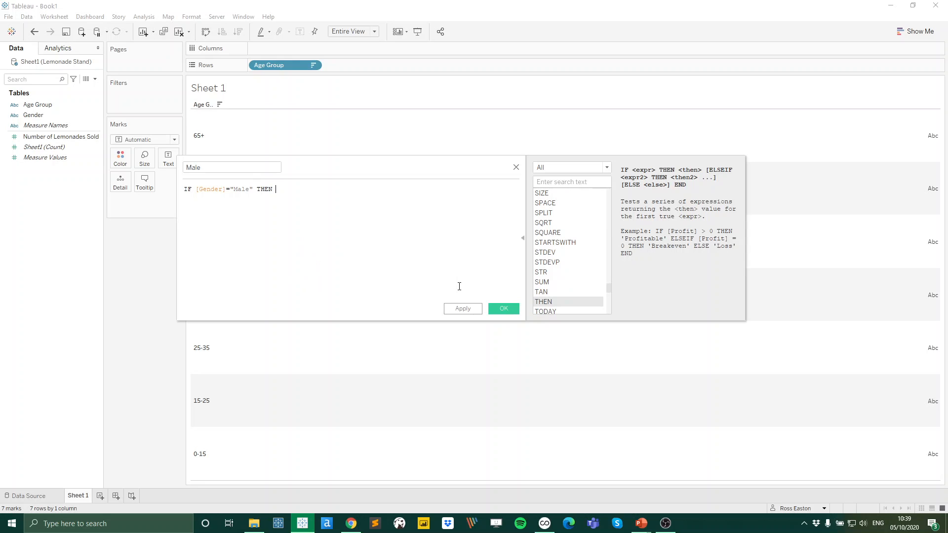
pyautogui.write('[Number of Lemonades Sold]')
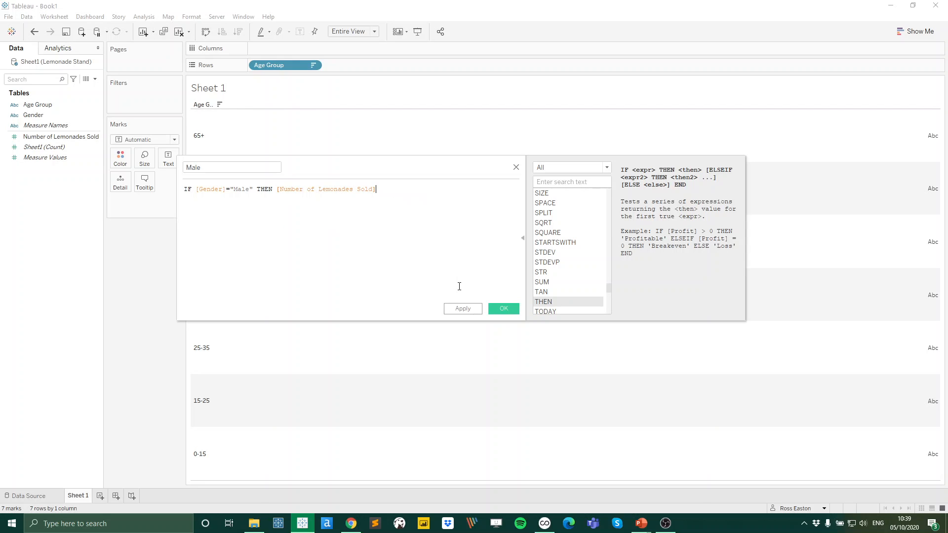
pyautogui.write('END')
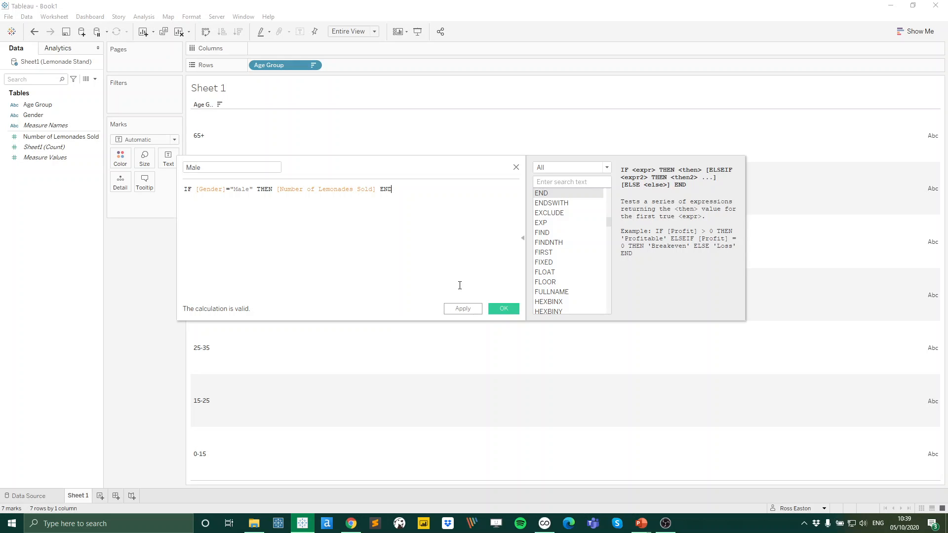
pyautogui.moveTo(454, 286)
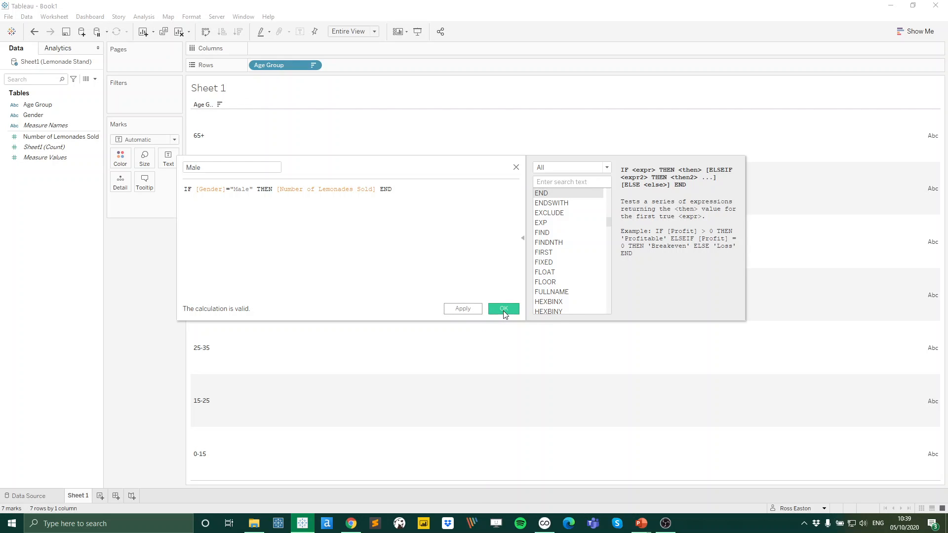
pyautogui.click(503, 308)
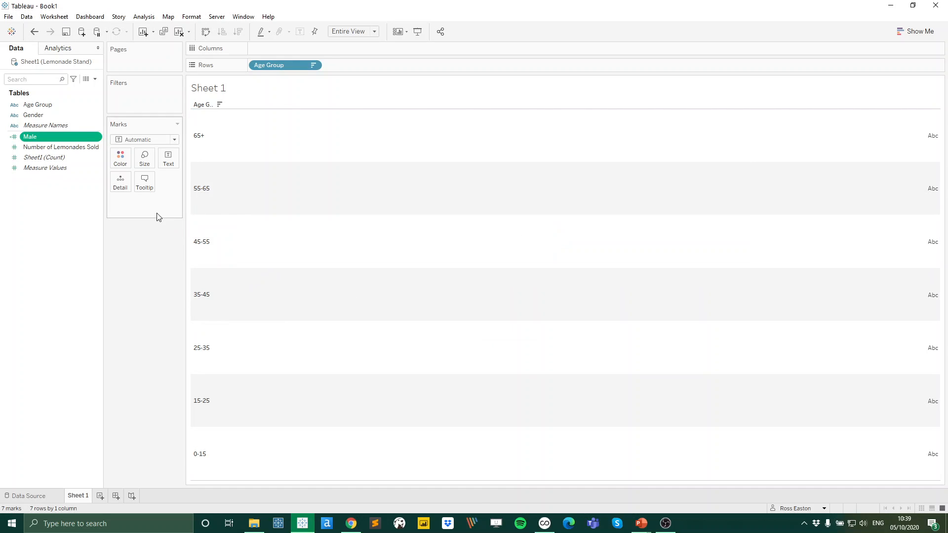
# - Duplicate the Male field, producing Male (copy) in the Data pane
pyautogui.click(45, 126)
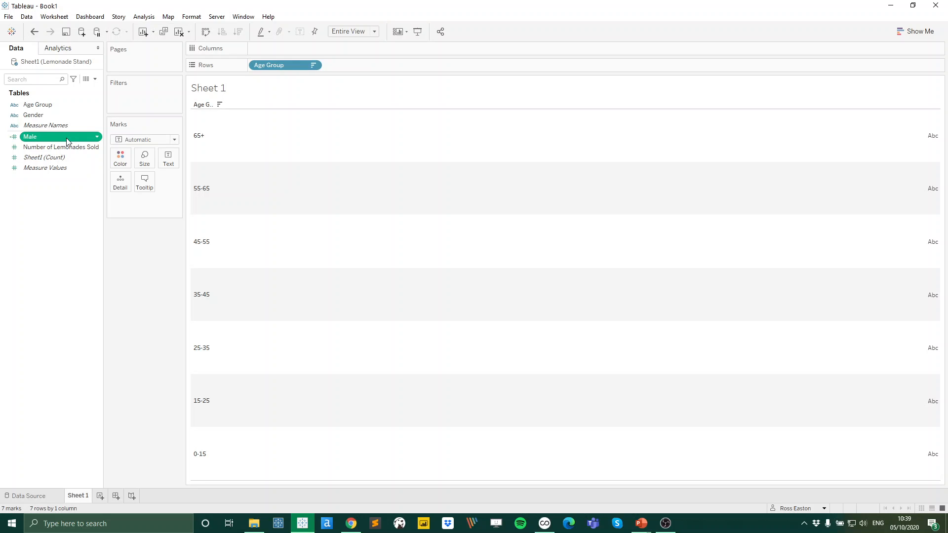
pyautogui.rightClick(30, 136)
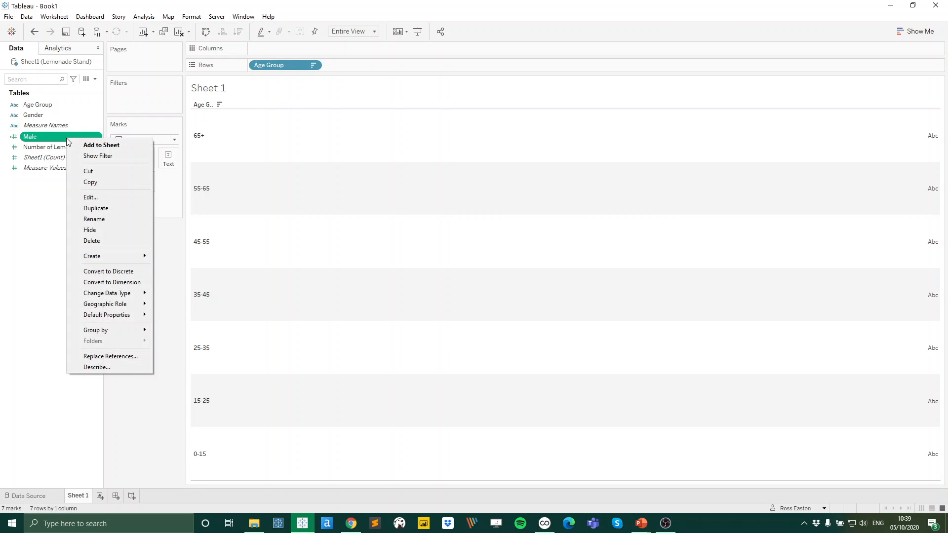
pyautogui.moveTo(109, 208)
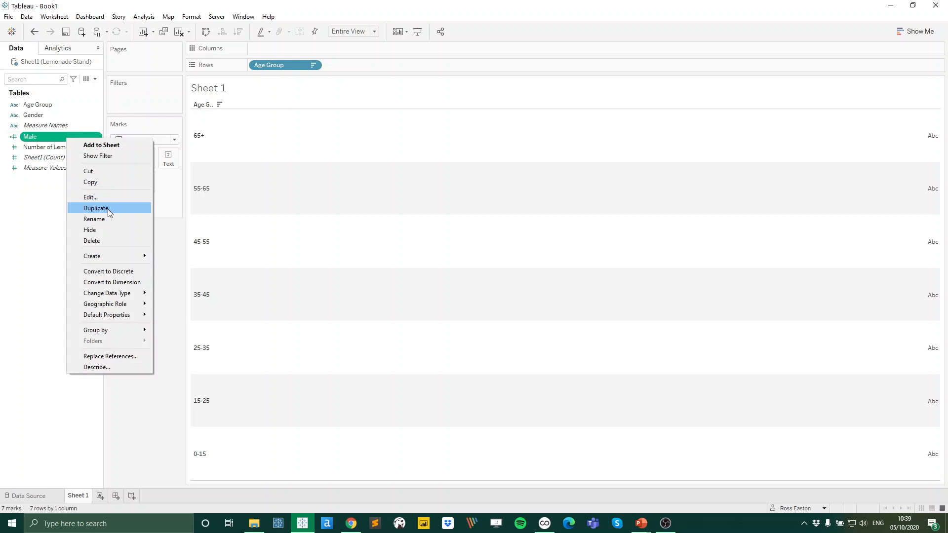
pyautogui.click(96, 208)
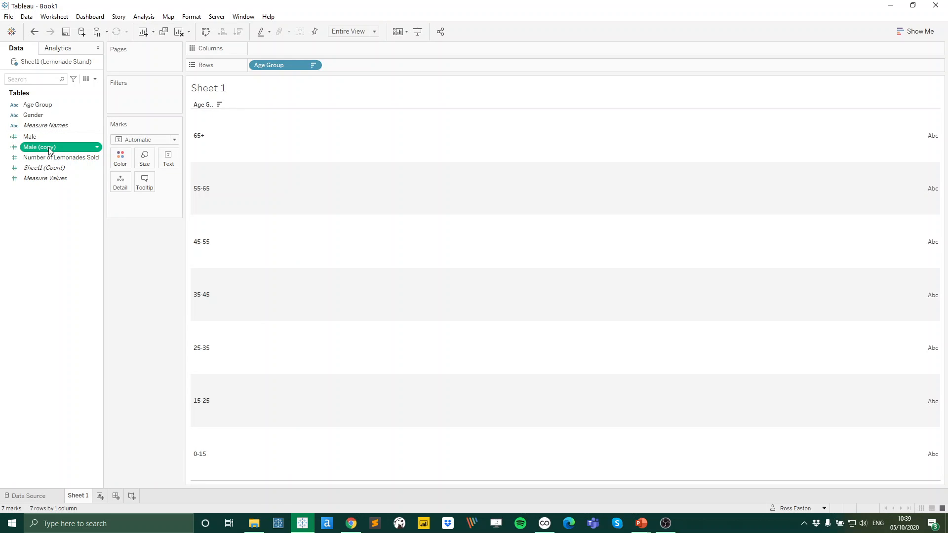
# - Edit Male (copy) into Female, with the condition [Gender]="Female", and confirm
pyautogui.rightClick(39, 147)
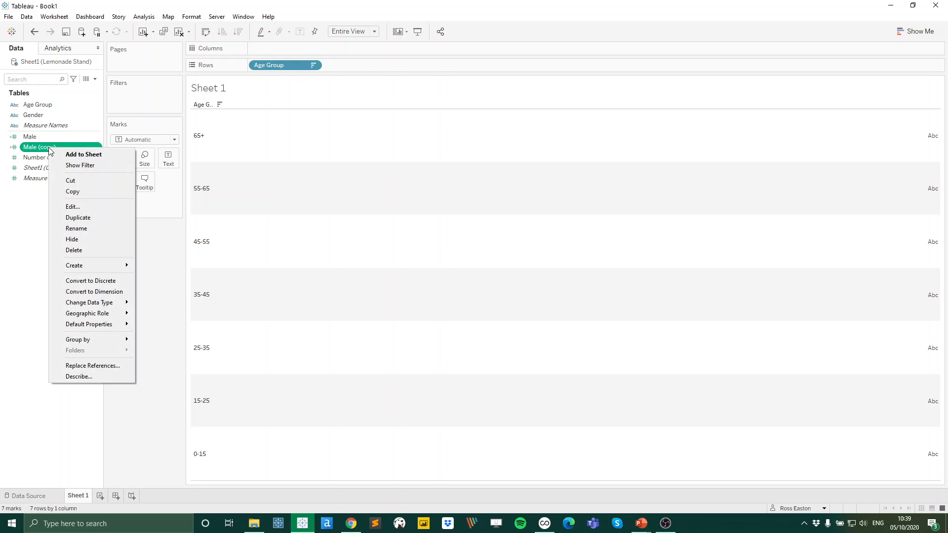
pyautogui.moveTo(72, 206)
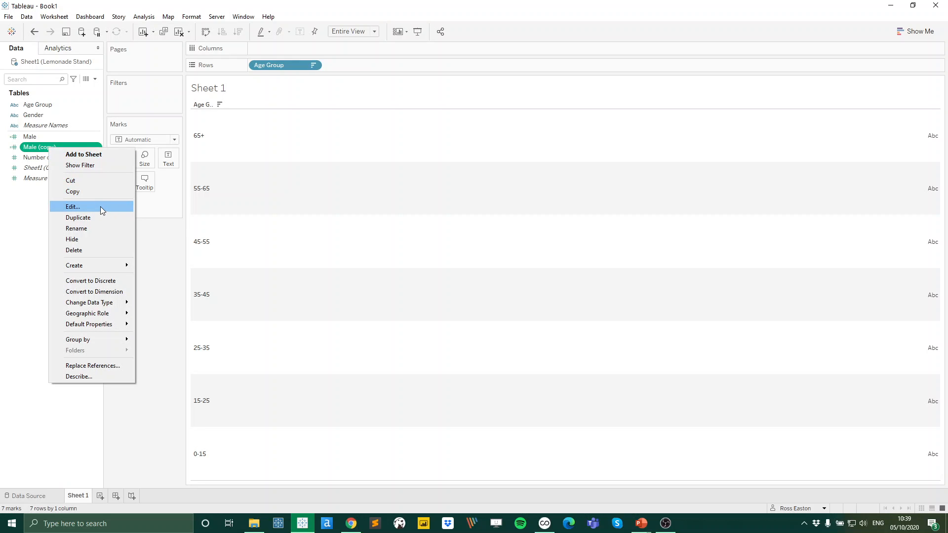
pyautogui.click(72, 206)
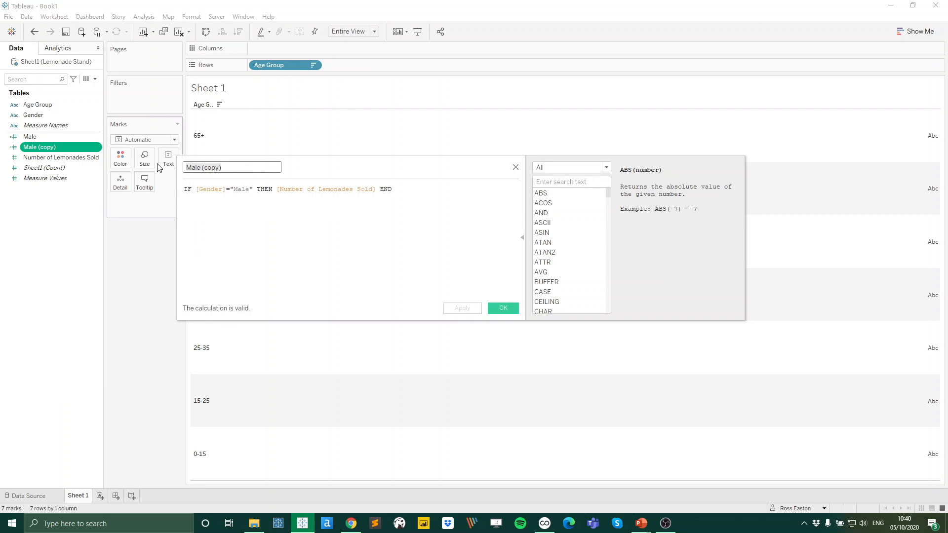
pyautogui.write('Female')
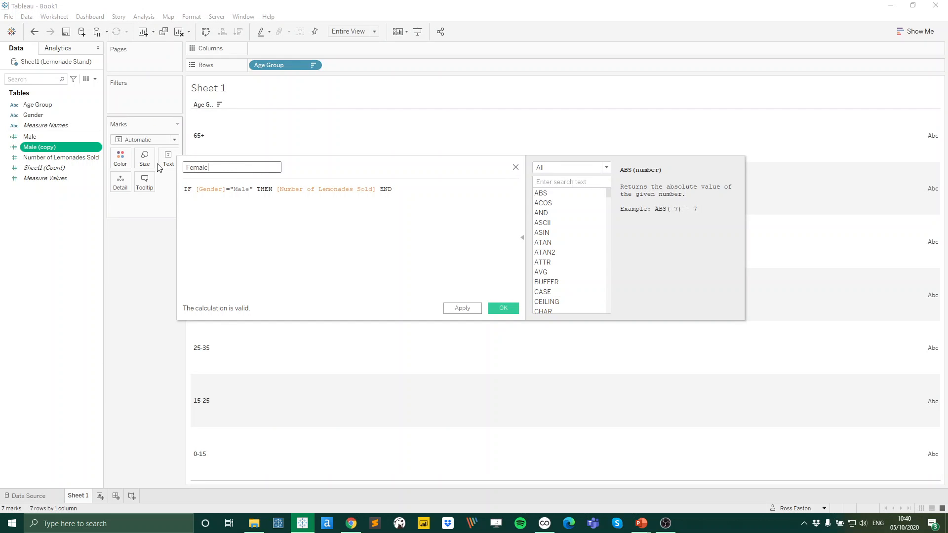
pyautogui.doubleClick(241, 189)
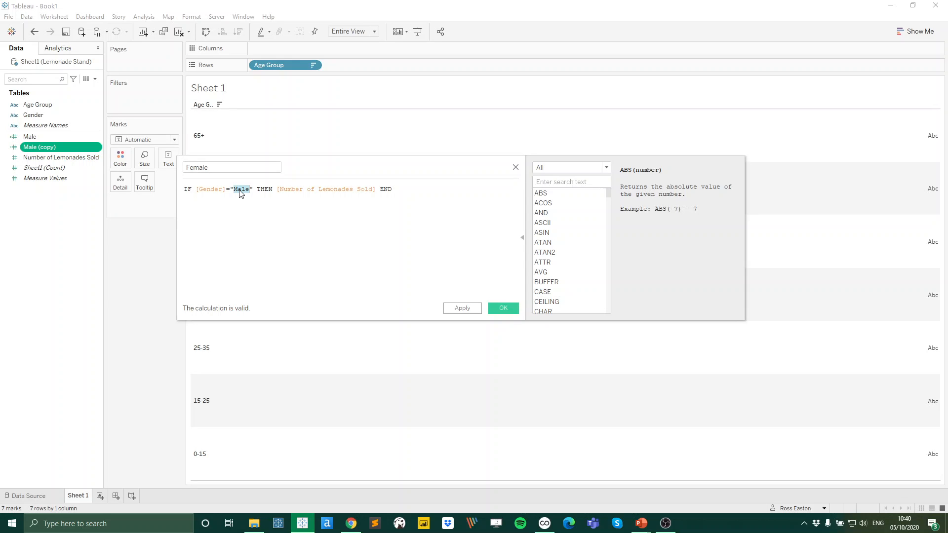
pyautogui.write('F')
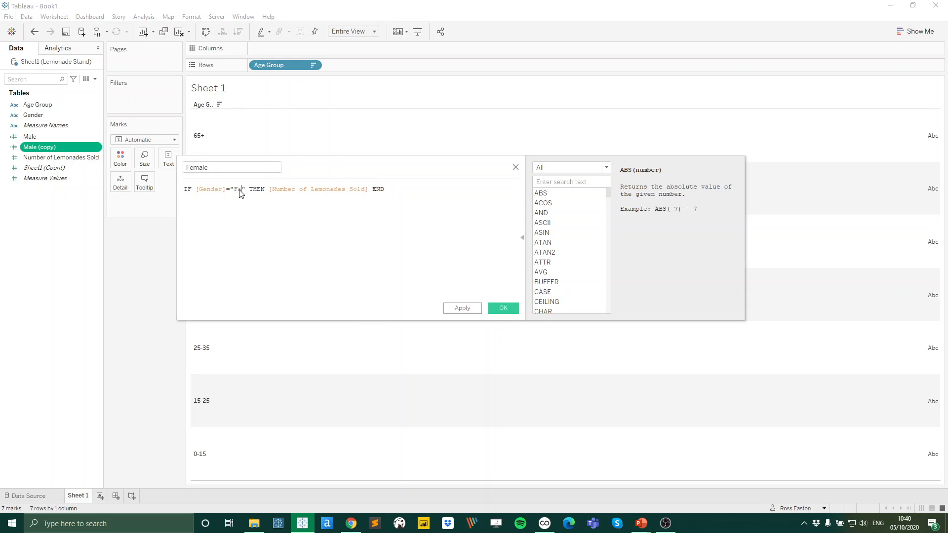
pyautogui.write('emale')
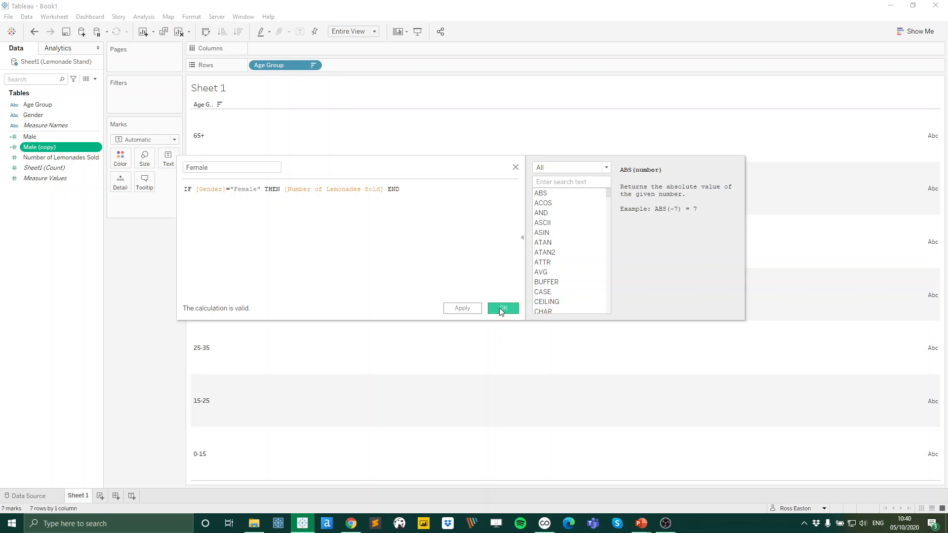
pyautogui.click(503, 309)
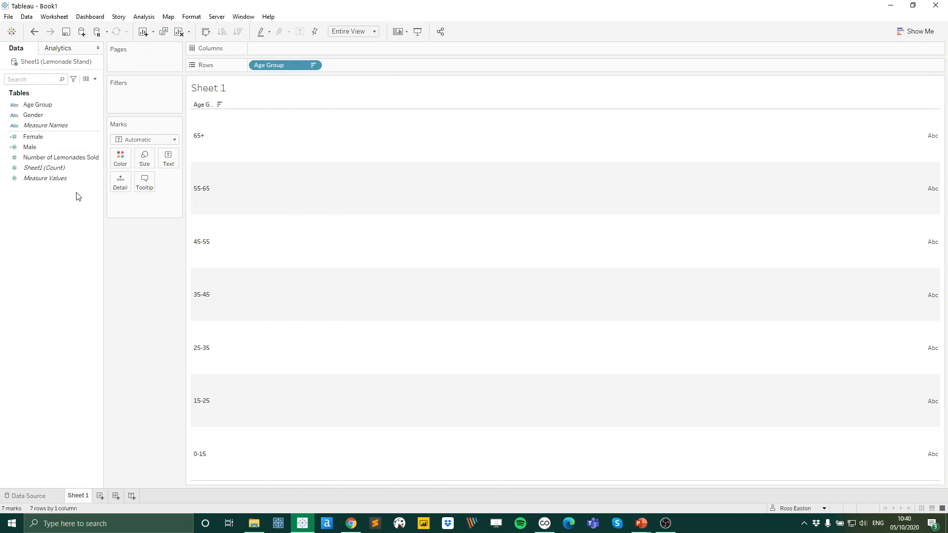
# - Put Male then Female on Columns as two side-by-side bar charts across age groups
pyautogui.click(29, 148)
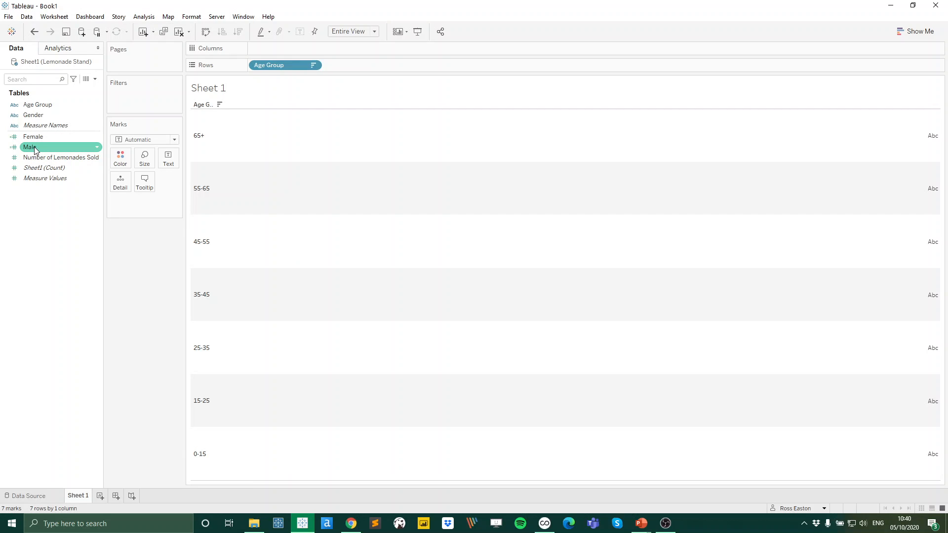
pyautogui.moveTo(28, 147); pyautogui.dragTo(265, 57)
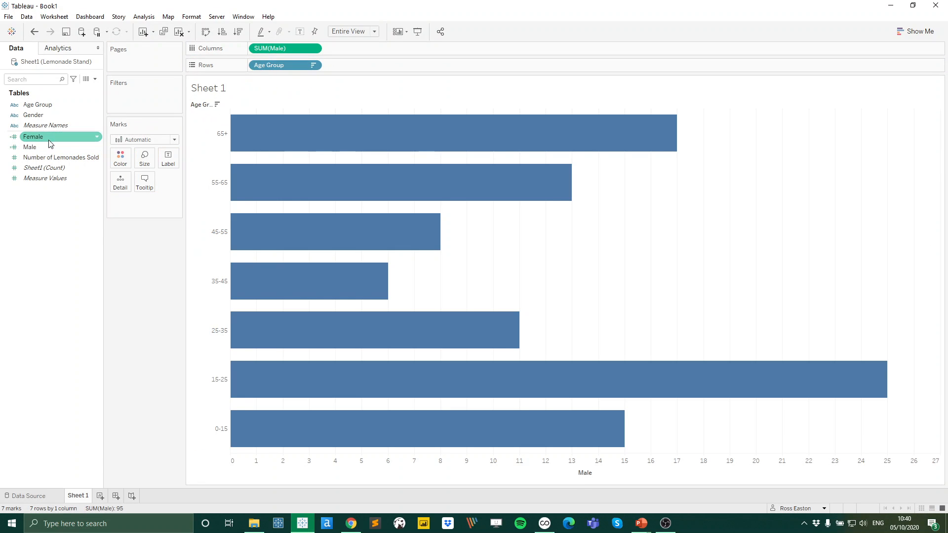
pyautogui.moveTo(33, 136); pyautogui.dragTo(359, 53)
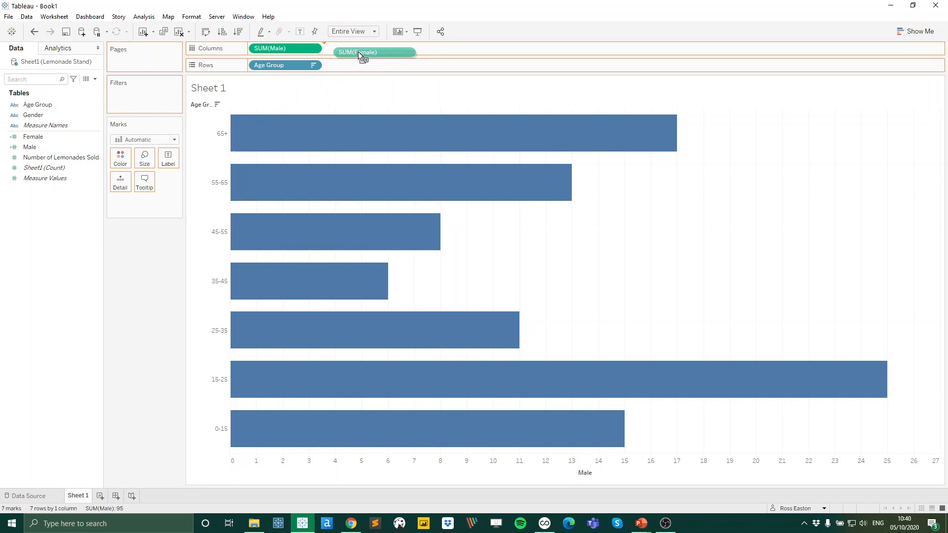
pyautogui.moveTo(373, 52); pyautogui.dragTo(360, 49)
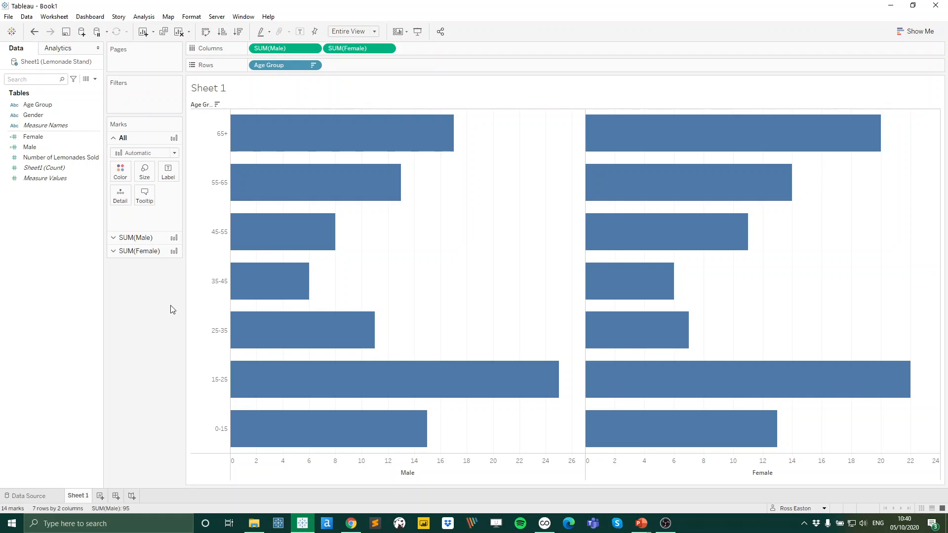
pyautogui.moveTo(300, 337)
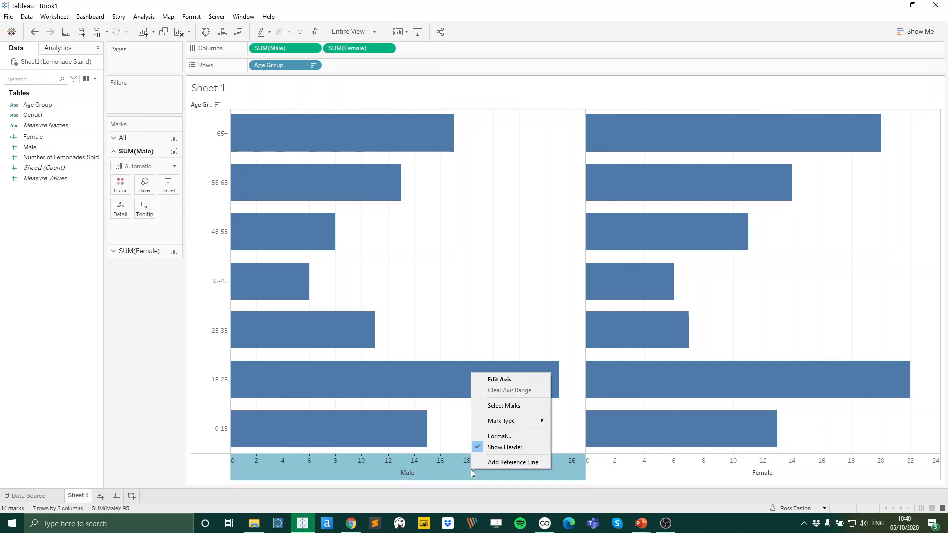
pyautogui.moveTo(514, 380)
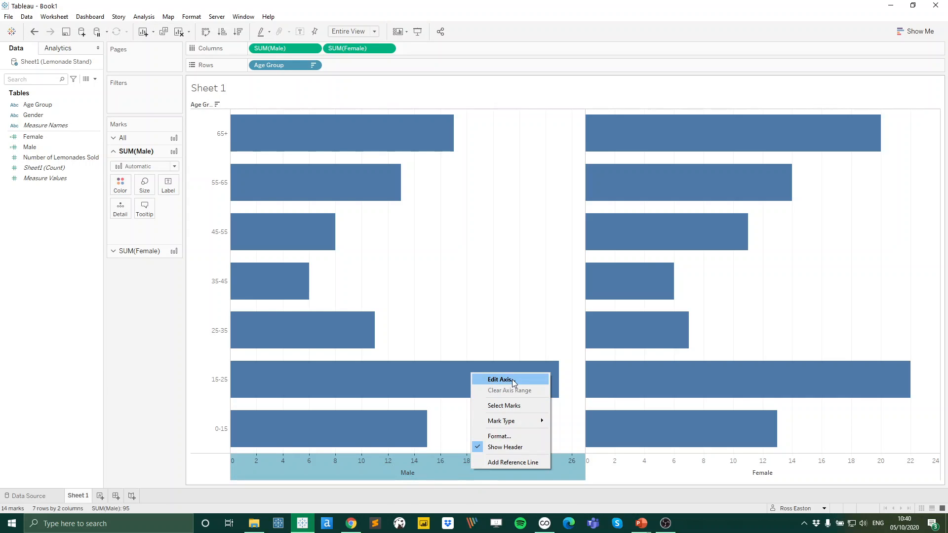
# - Set the Male axis scale to Reversed so male bars extend leftward
pyautogui.click(500, 380)
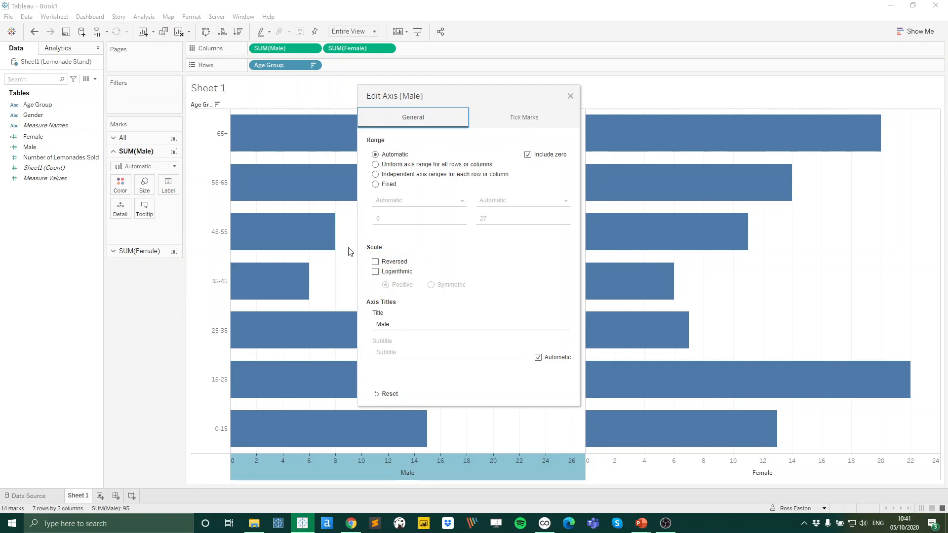
pyautogui.click(375, 261)
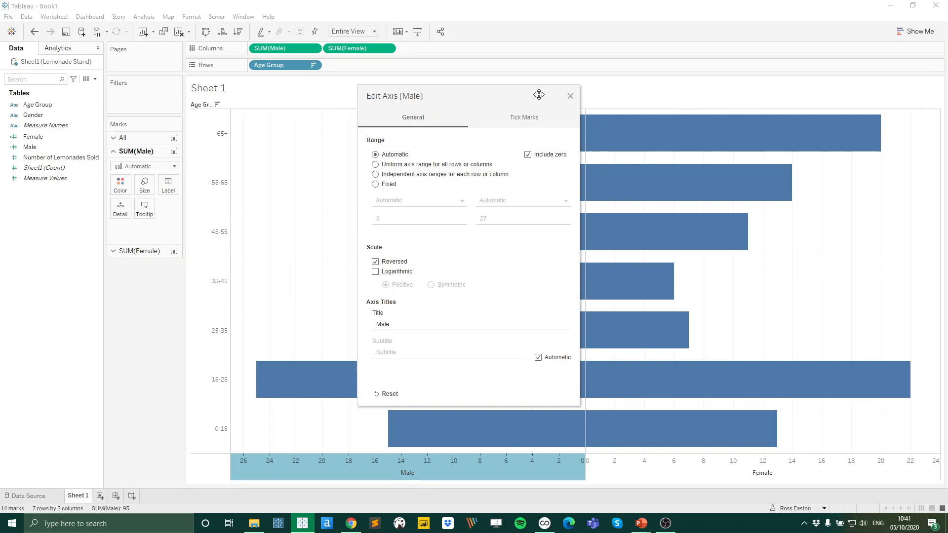
pyautogui.click(571, 96)
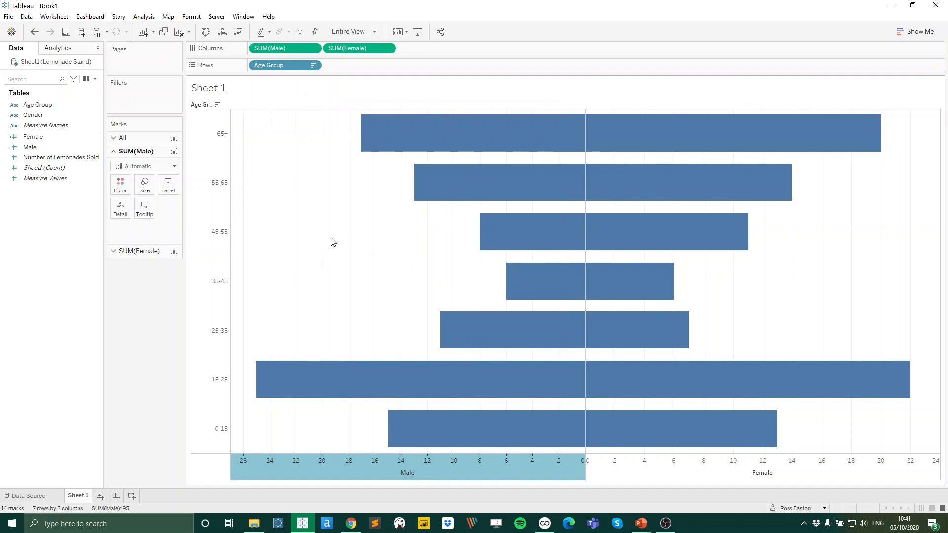
pyautogui.moveTo(219, 119)
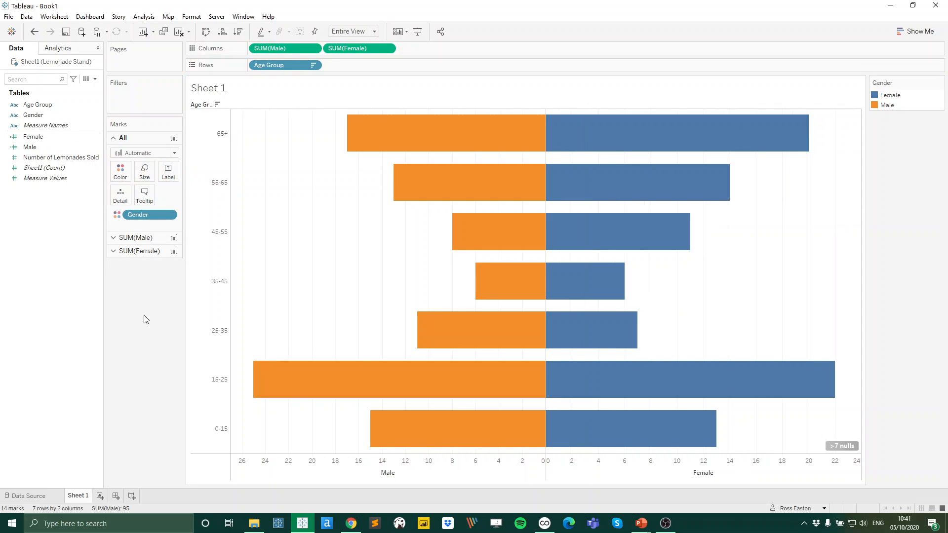
# - In the view's Format Lines settings, set Grid Lines to None
pyautogui.rightClick(336, 290)
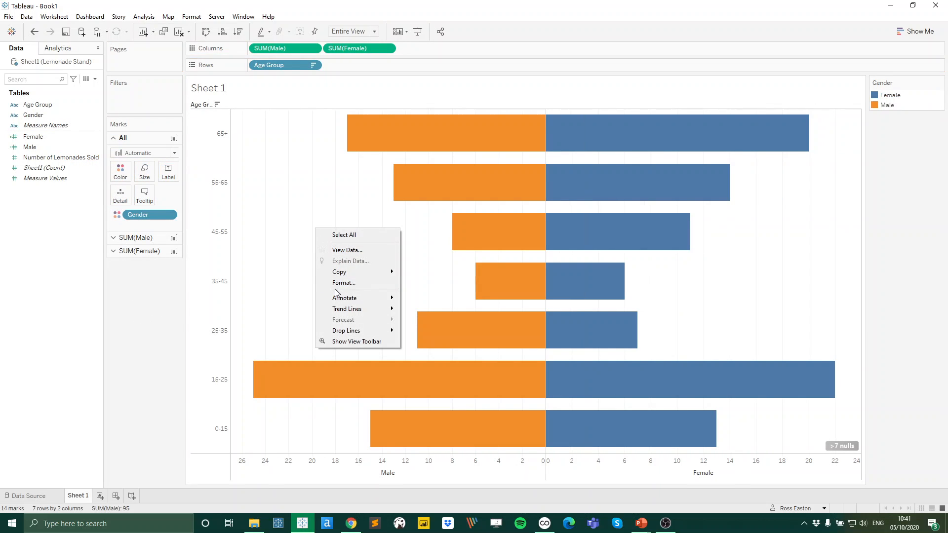
pyautogui.click(344, 283)
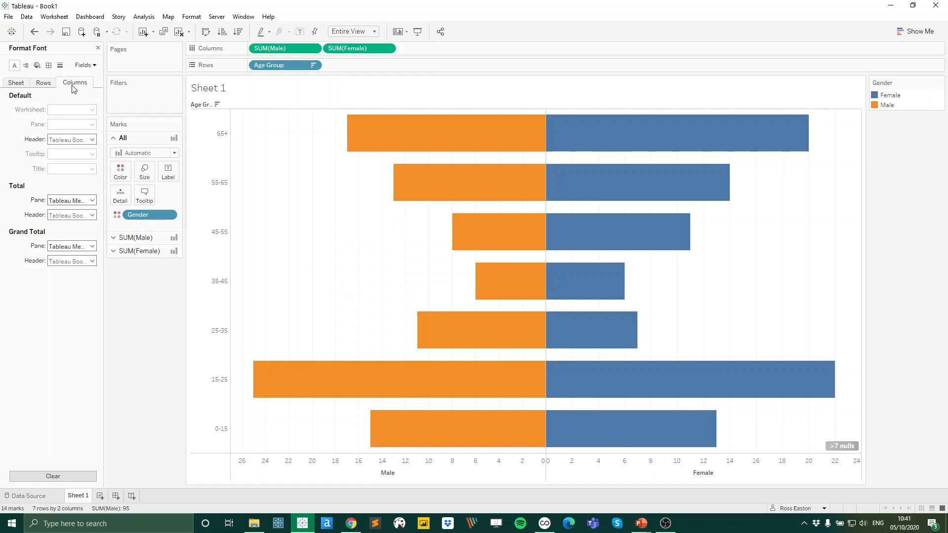
pyautogui.click(59, 65)
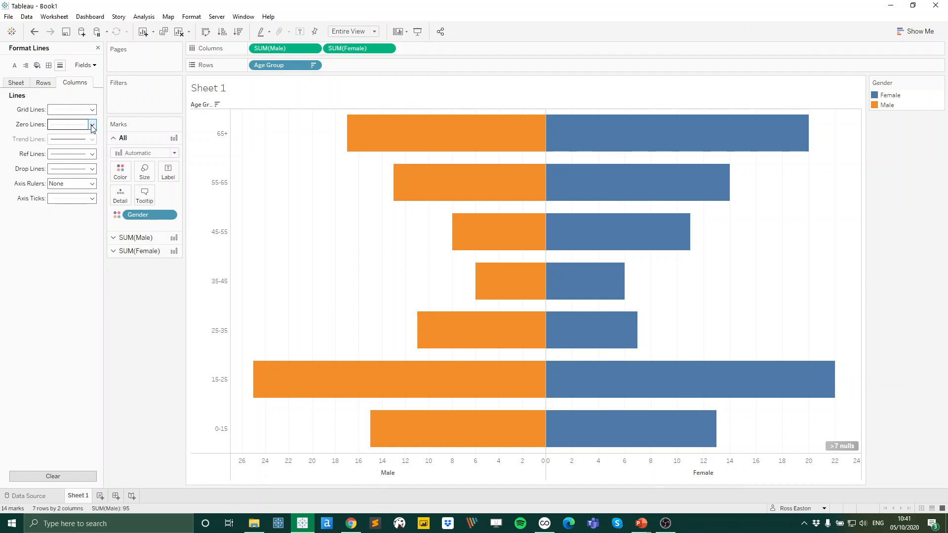
pyautogui.click(92, 125)
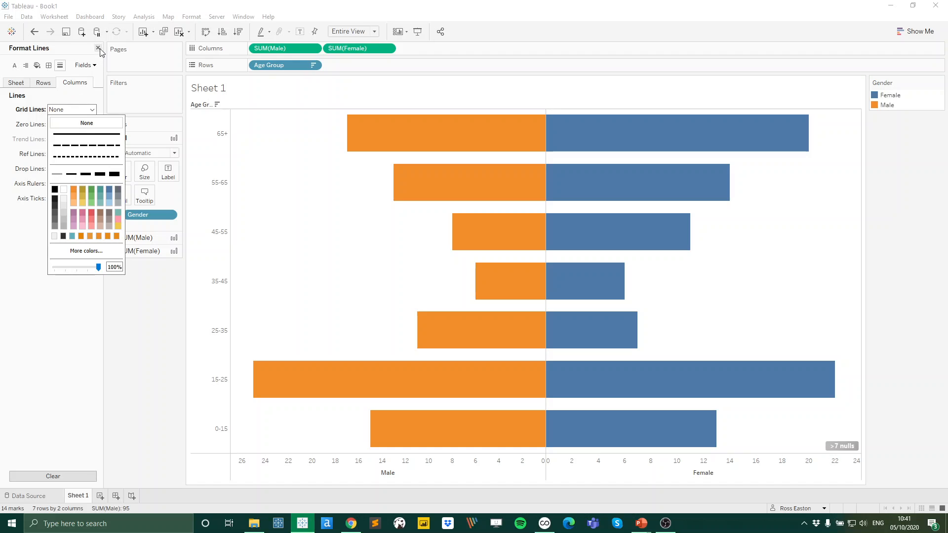
pyautogui.click(101, 51)
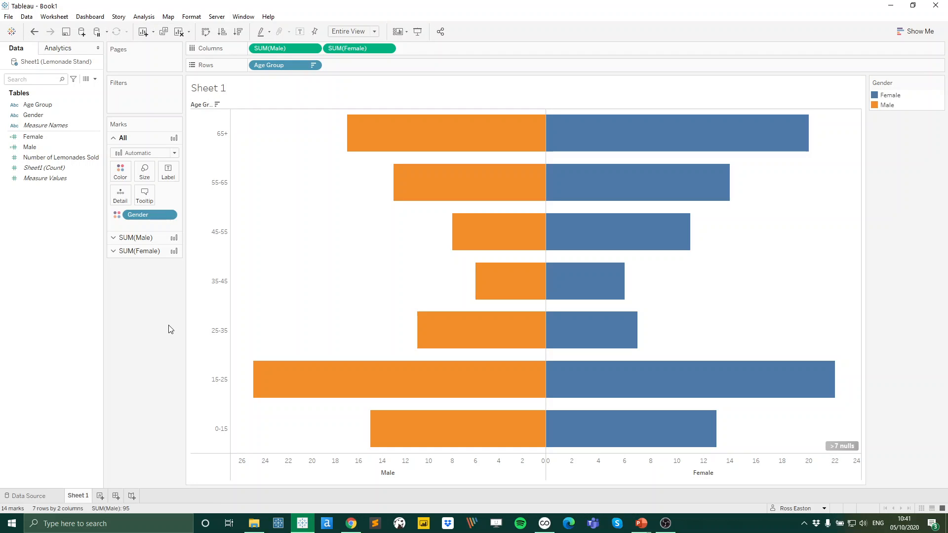
pyautogui.moveTo(134, 346)
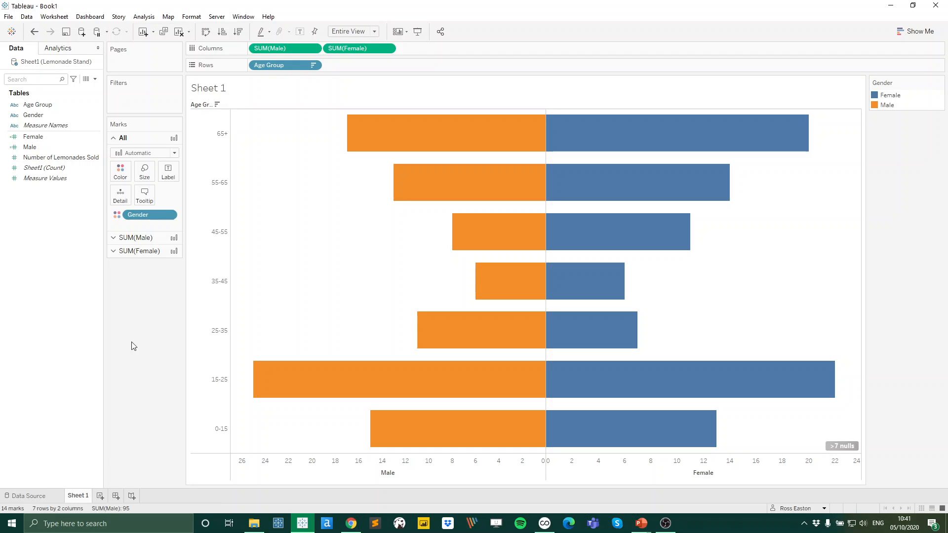